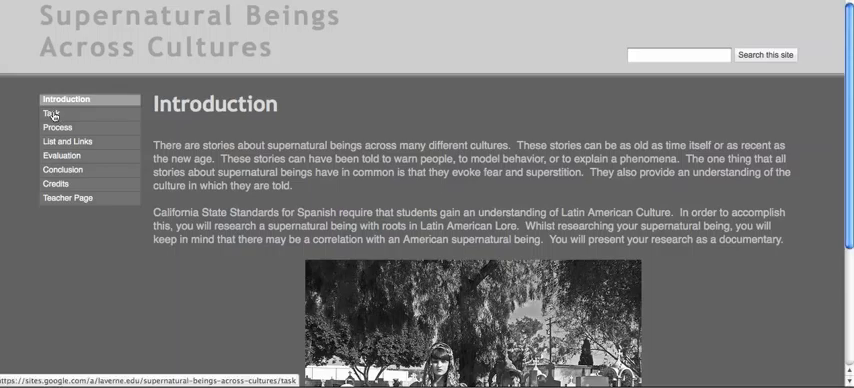
Switch from the Introduction page to the Task page via the left sidebar.
left_click(58, 112)
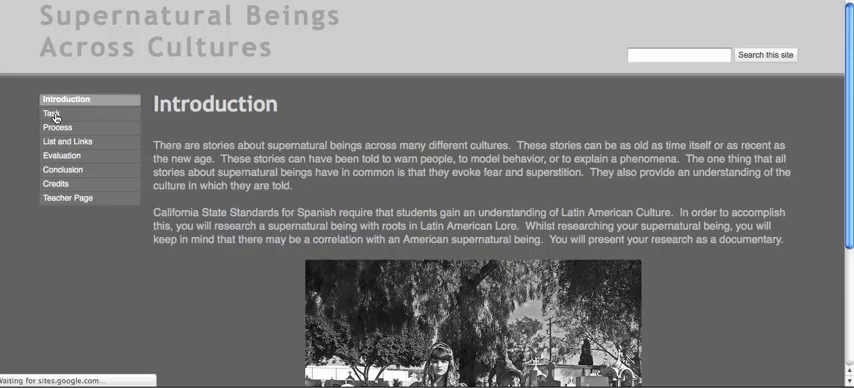
left_click(58, 110)
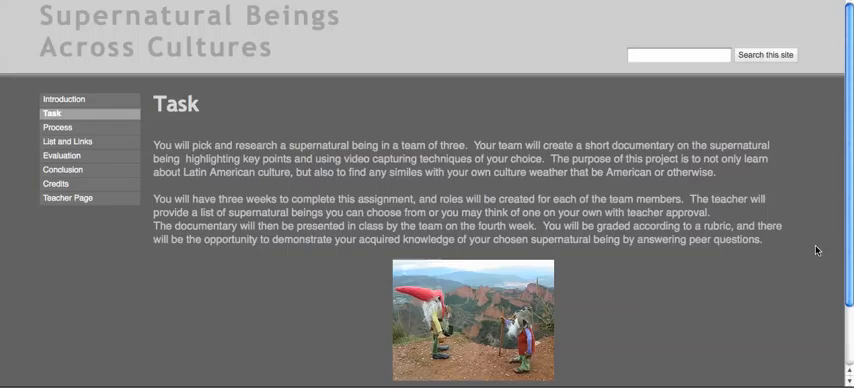
mouse_move(836, 252)
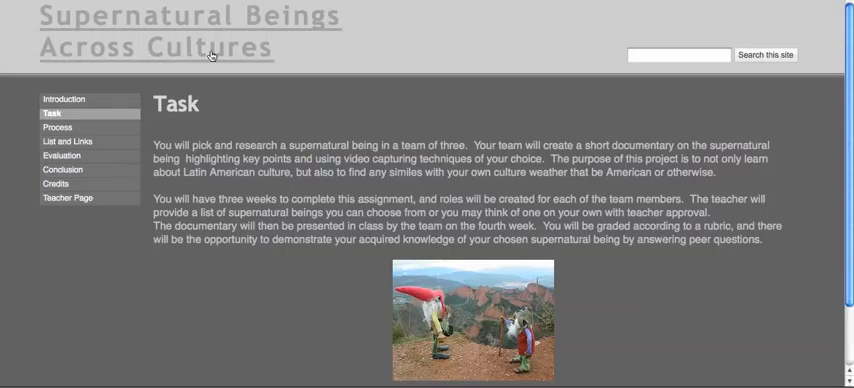
mouse_move(58, 128)
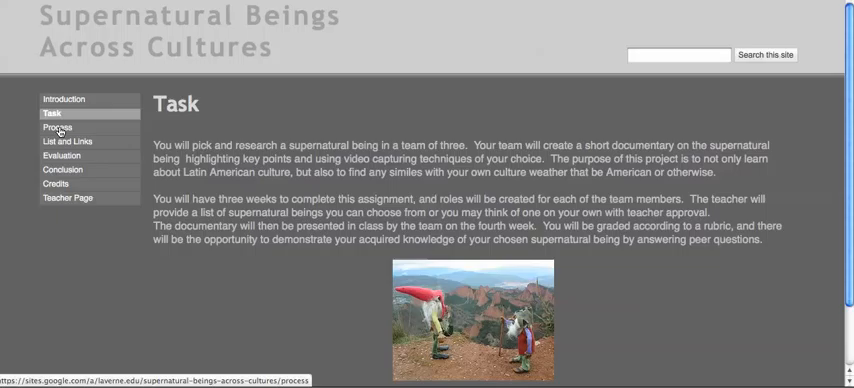
Go to the Process page and skim the team roles section.
left_click(58, 128)
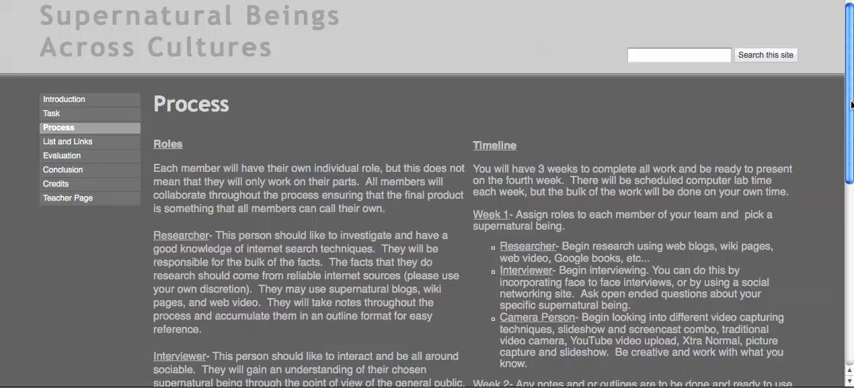
scroll("down", 3)
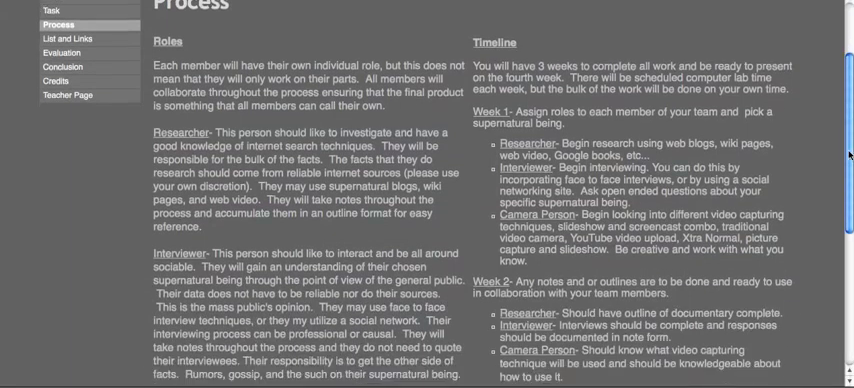
scroll("down", 3)
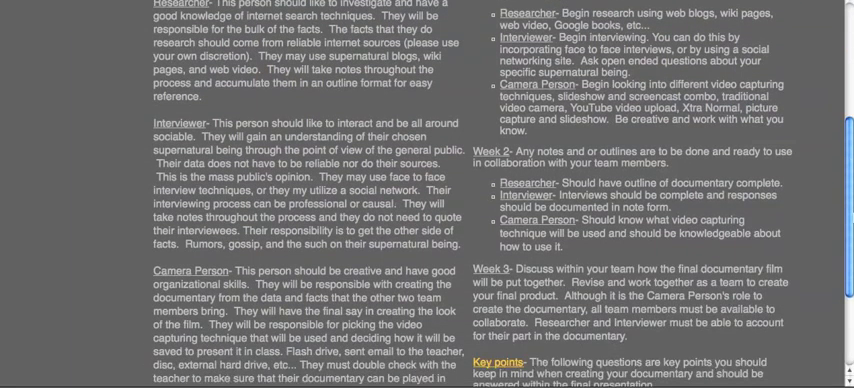
scroll("up", 3)
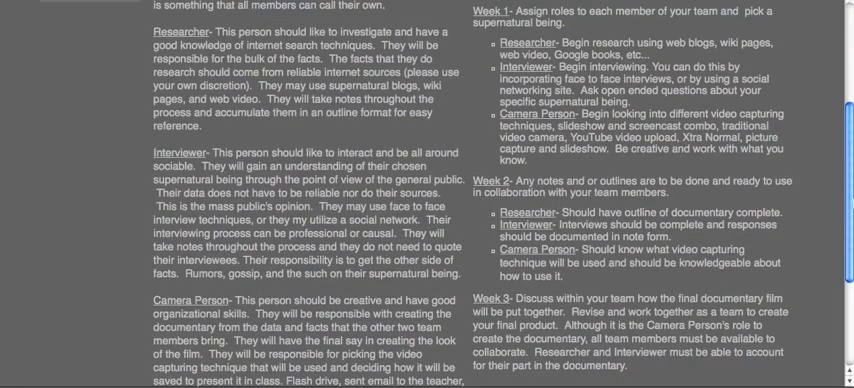
mouse_move(136, 96)
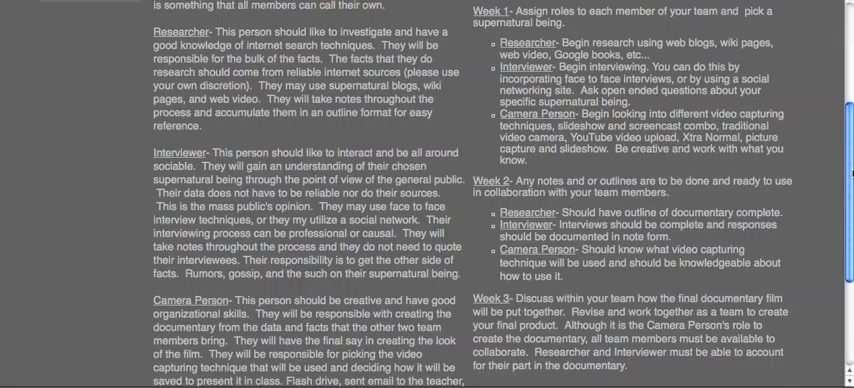
Read through the weekly timeline and return to the top of the Process page.
scroll("down", 3)
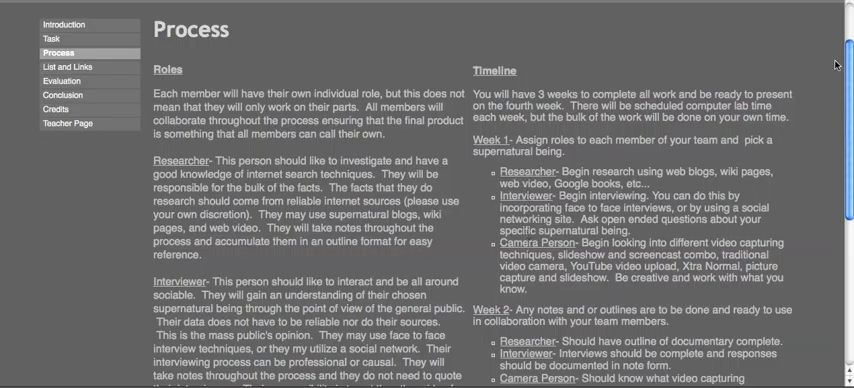
scroll("down", 3)
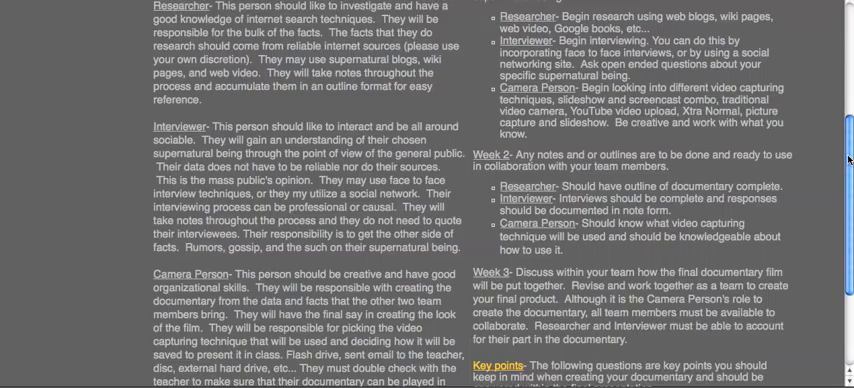
scroll("down", 3)
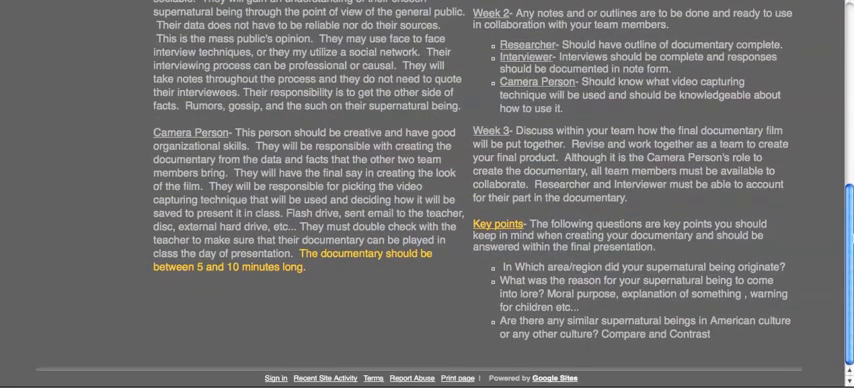
mouse_move(470, 226)
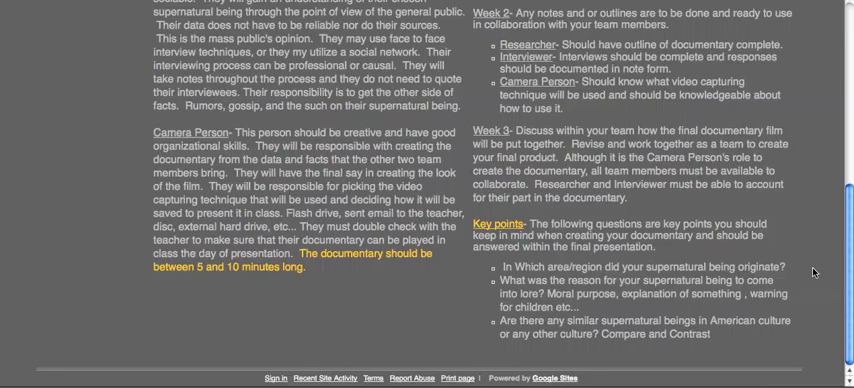
scroll("up", 3)
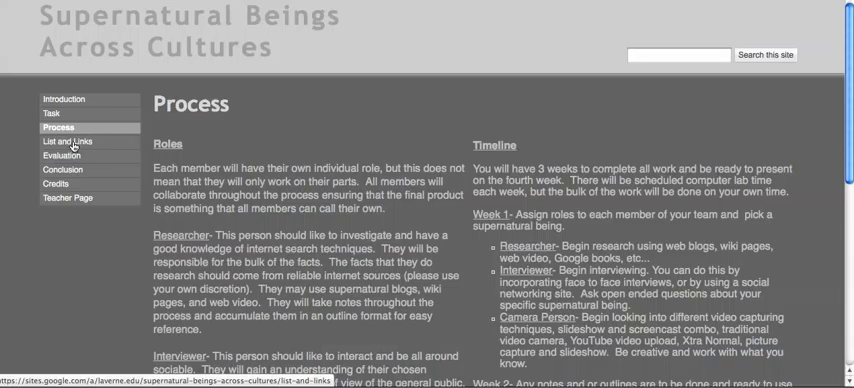
Review the List and Links page and follow the Myth Beasts South American myths link.
left_click(68, 140)
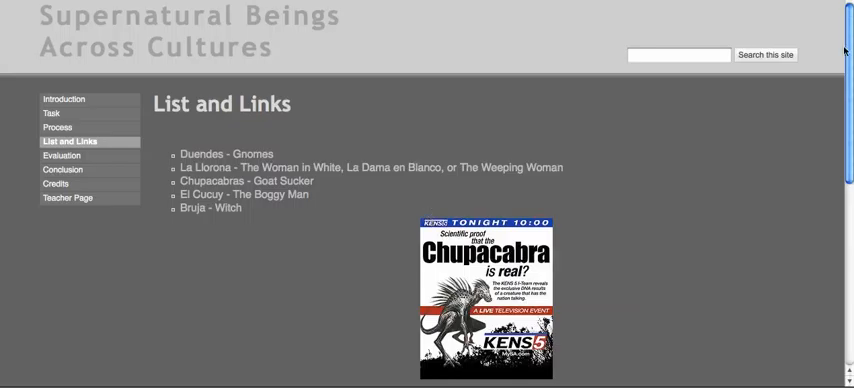
scroll("down", 3)
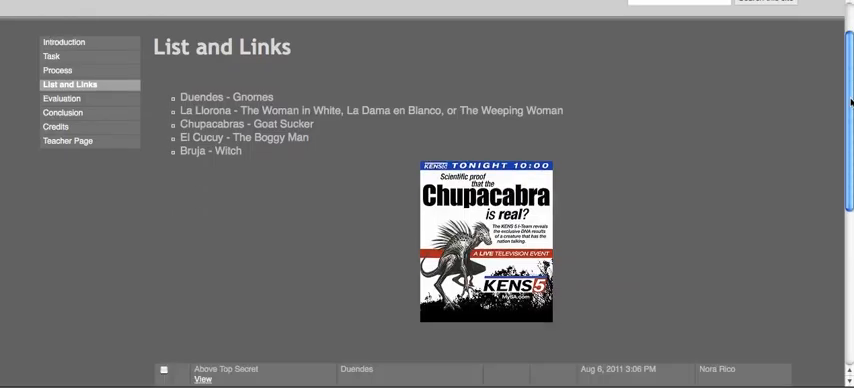
scroll("down", 3)
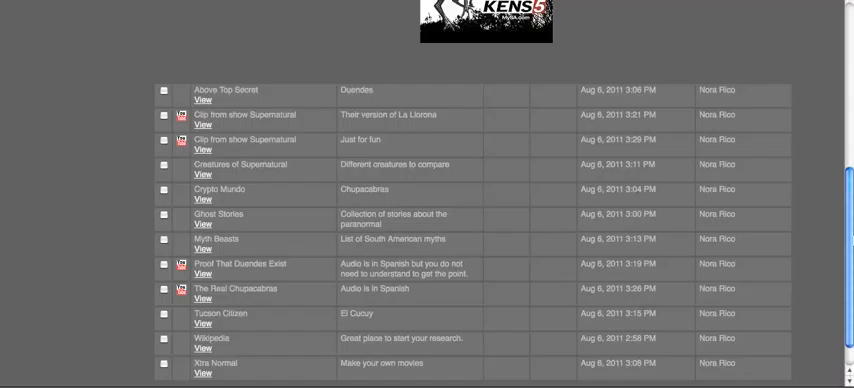
scroll("down", 3)
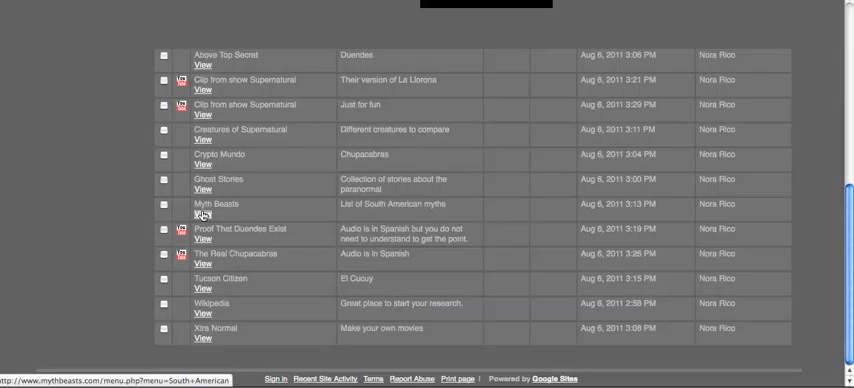
left_click(204, 214)
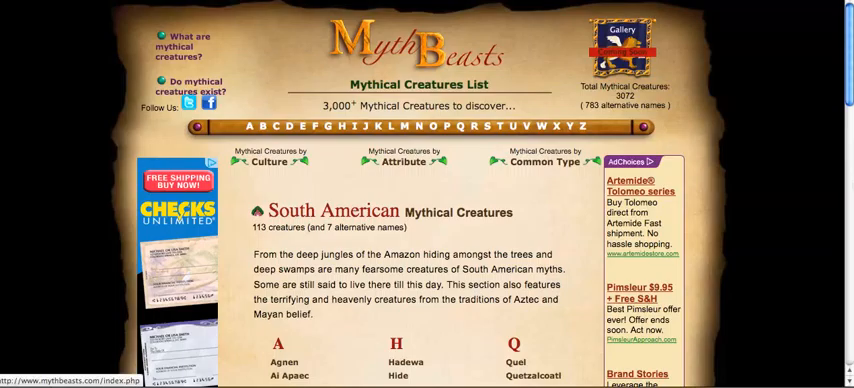
Browse the MythBeasts South American creatures index and go back to List and Links.
scroll("down", 3)
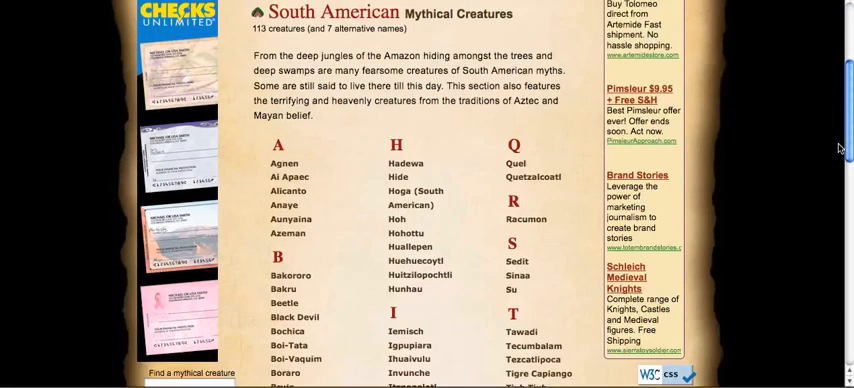
scroll("down", 3)
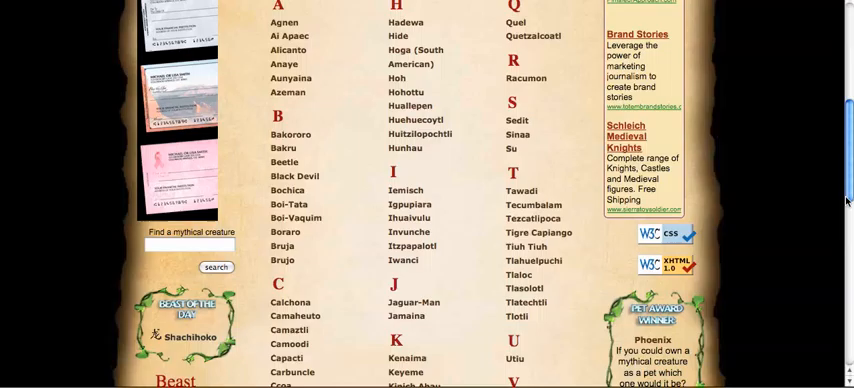
scroll("up", 3)
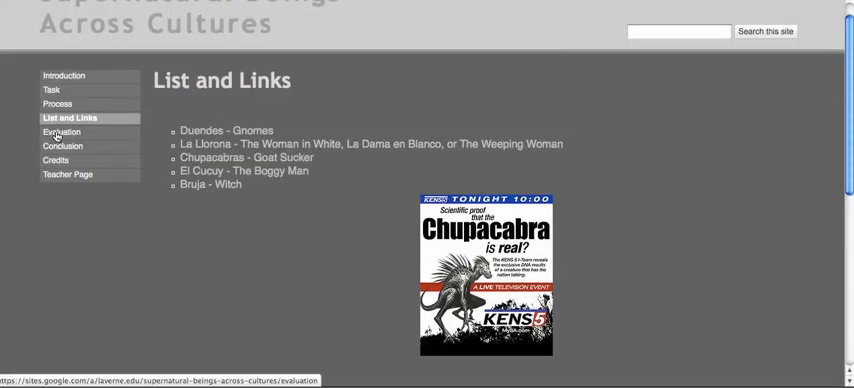
Read through the Evaluation page's presentation rubric table, then move on to the Conclusion page.
left_click(58, 132)
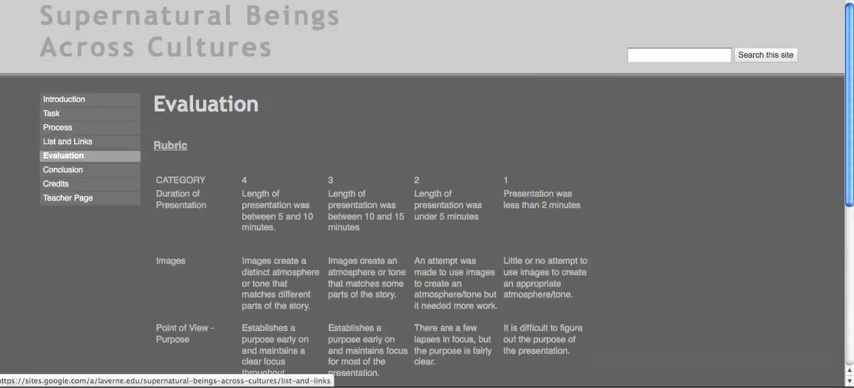
scroll("down", 3)
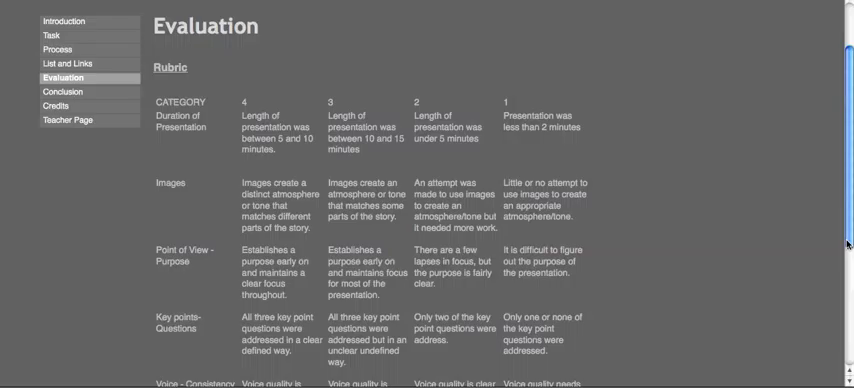
scroll("down", 3)
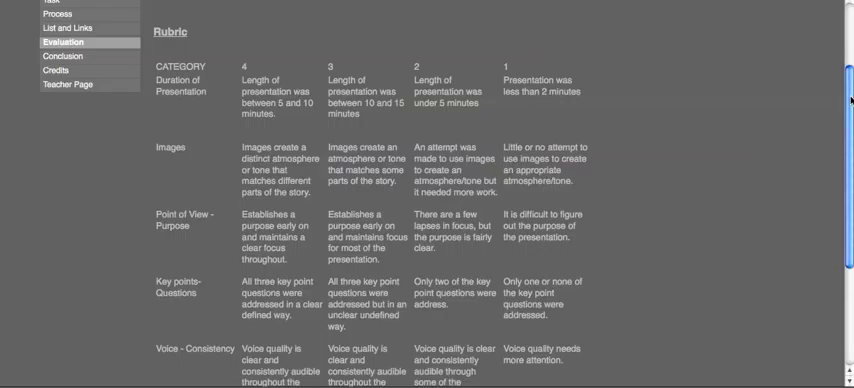
scroll("down", 3)
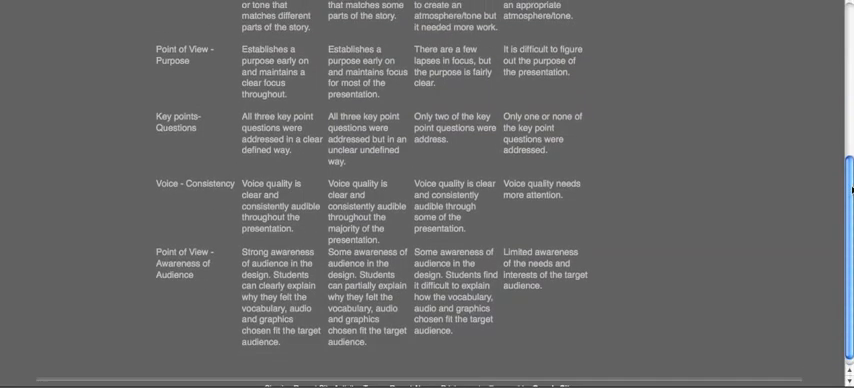
scroll("down", 3)
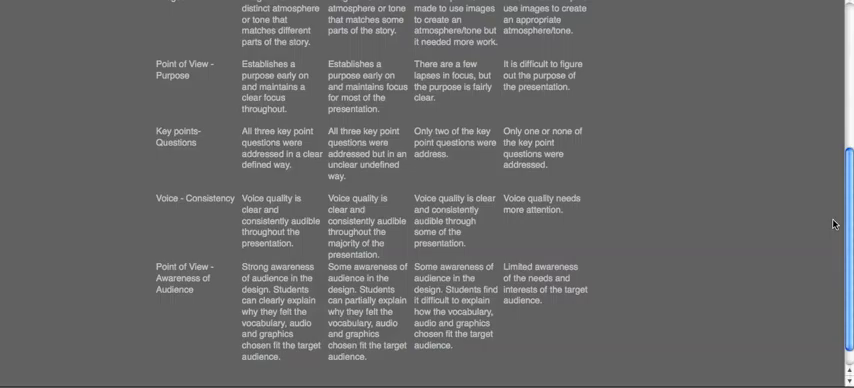
scroll("up", 3)
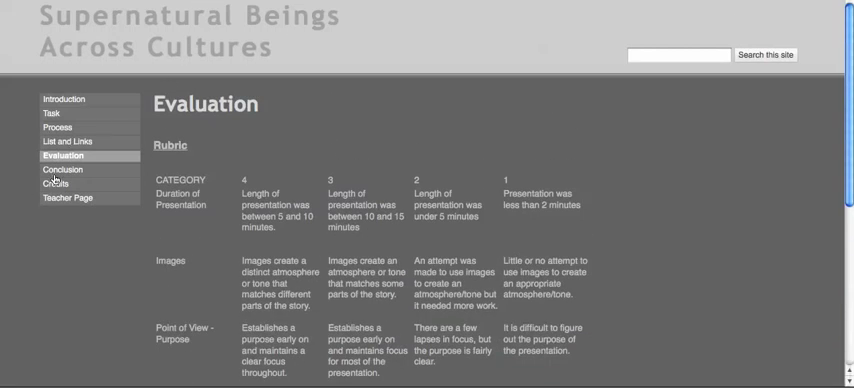
left_click(66, 168)
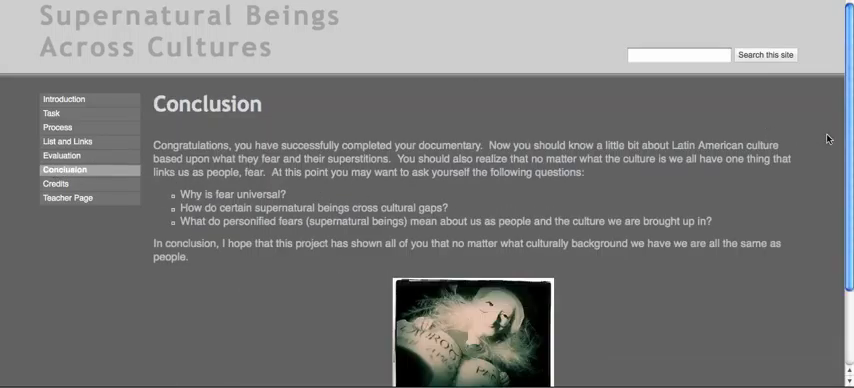
Read the Conclusion page's closing message and reflection questions on fear and culture.
scroll("down", 3)
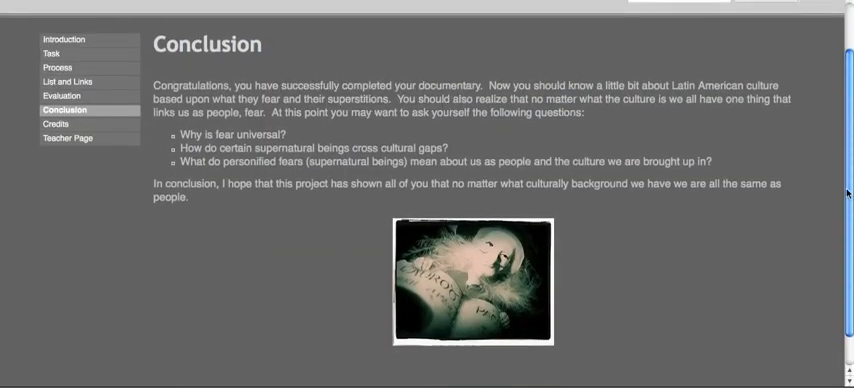
scroll("down", 3)
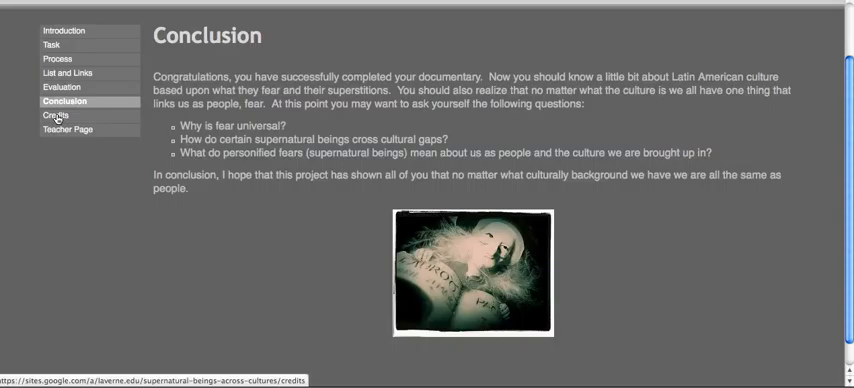
Read the Teacher Page's standards quote and project rationale, ending back at the top.
left_click(60, 114)
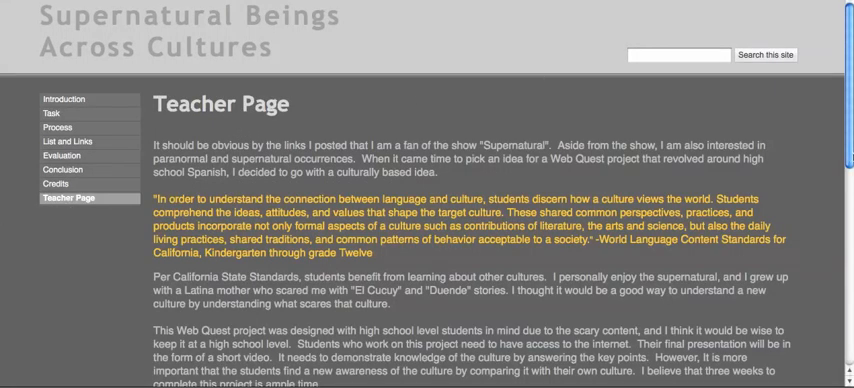
scroll("down", 3)
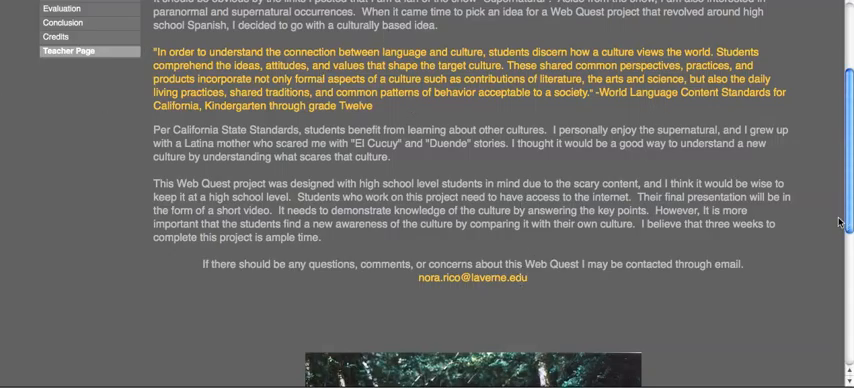
scroll("down", 3)
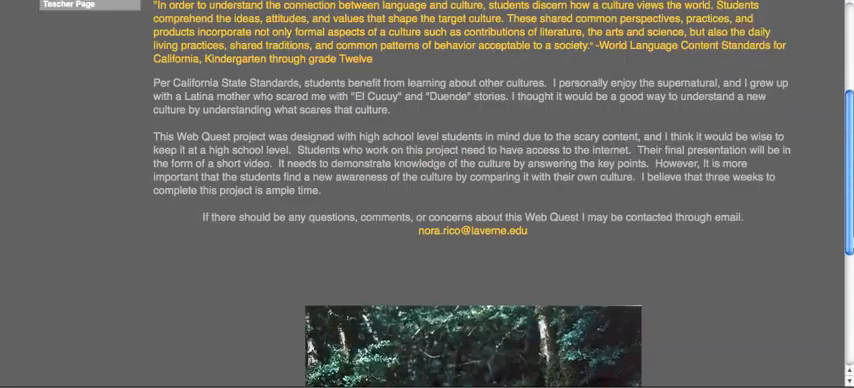
scroll("up", 3)
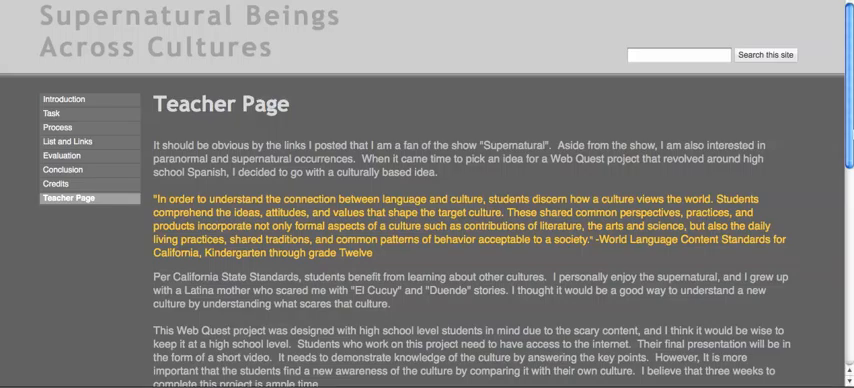